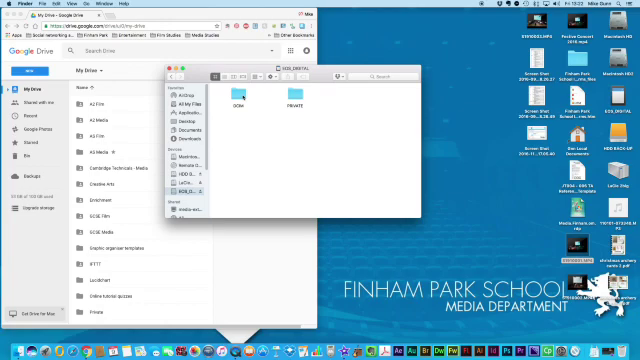
# - View the camera footage folder's clips in Finder, then return to the Google Drive window
pyautogui.doubleClick(242, 100)
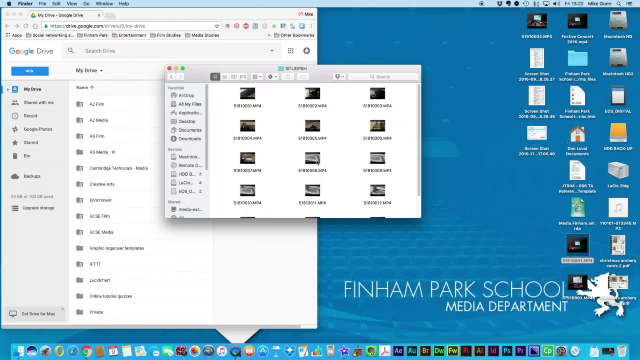
pyautogui.click(312, 168)
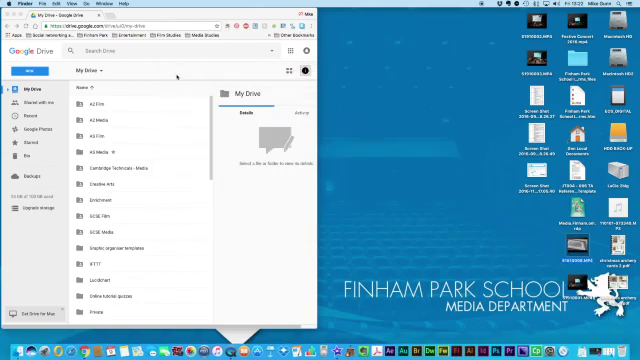
pyautogui.moveTo(104, 202)
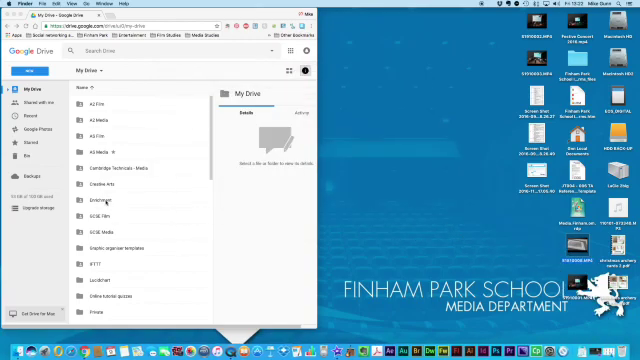
# - Enter the destination project folder in My Drive to receive the footage uploads
pyautogui.click(104, 202)
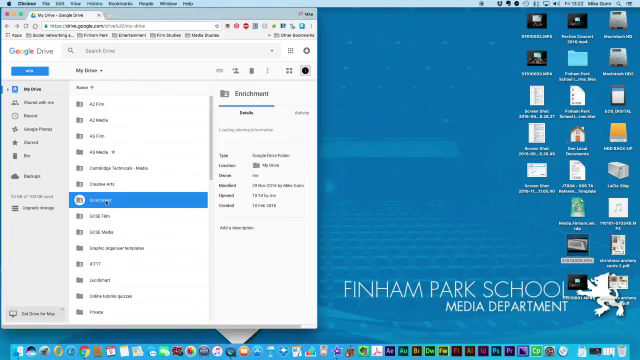
pyautogui.doubleClick(96, 202)
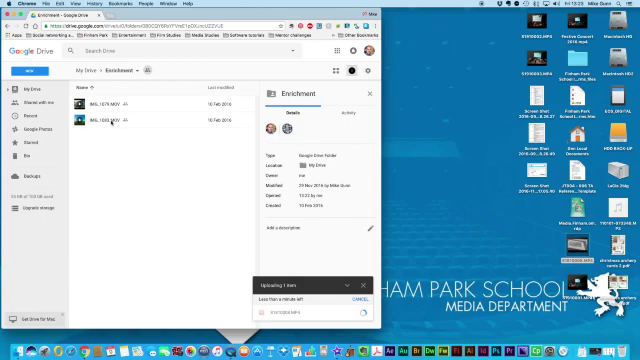
# - Download the uploaded .MOV clip from Drive and select it in Finder
pyautogui.rightClick(104, 116)
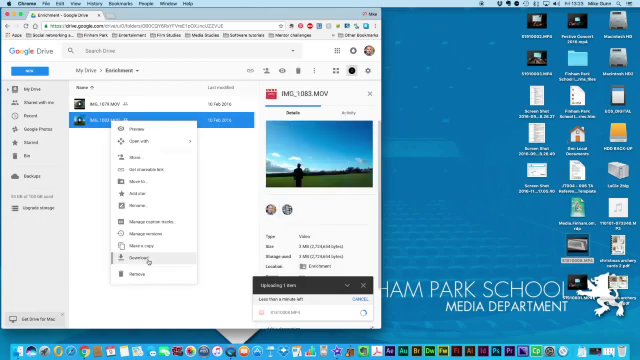
pyautogui.click(130, 260)
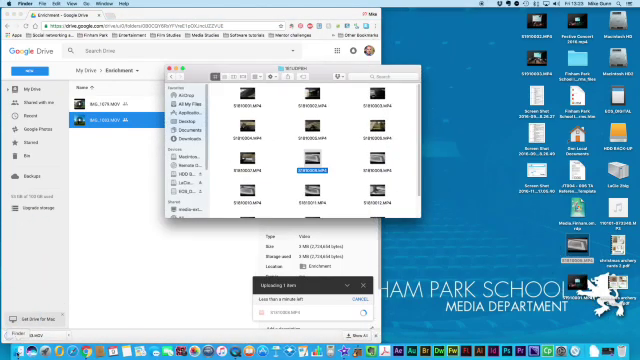
pyautogui.click(184, 144)
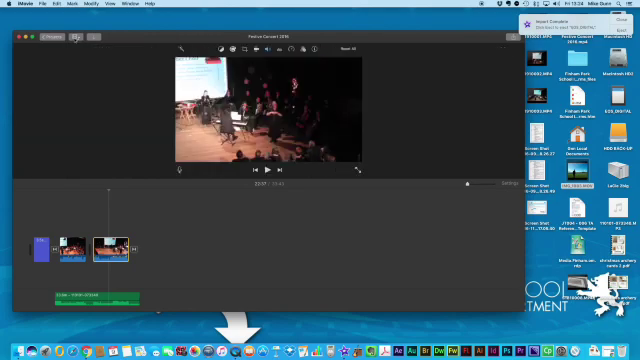
# - Bring the imported concert clips into view in the iMovie event
pyautogui.click(268, 36)
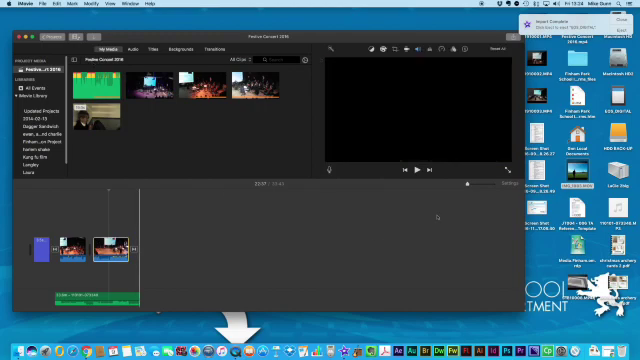
pyautogui.moveTo(160, 220)
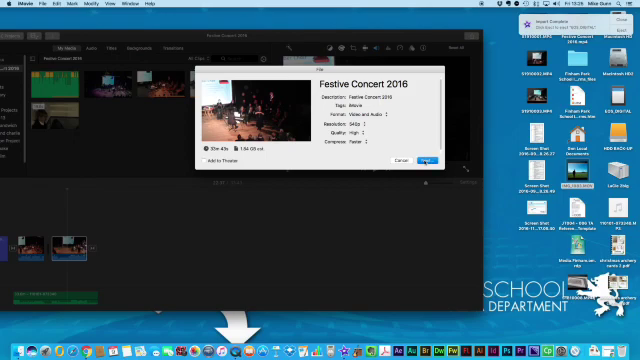
# - Keep the Festive Concert 2016 file name and save the exported movie
pyautogui.click(424, 160)
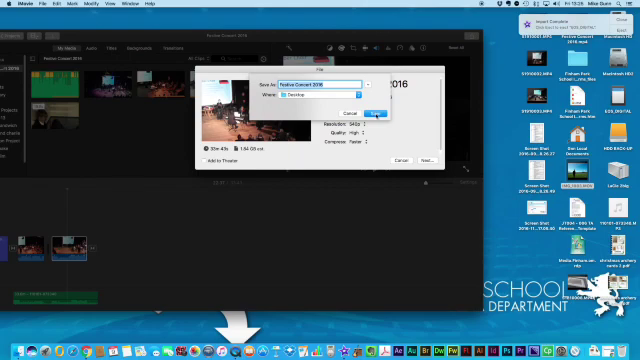
pyautogui.click(380, 112)
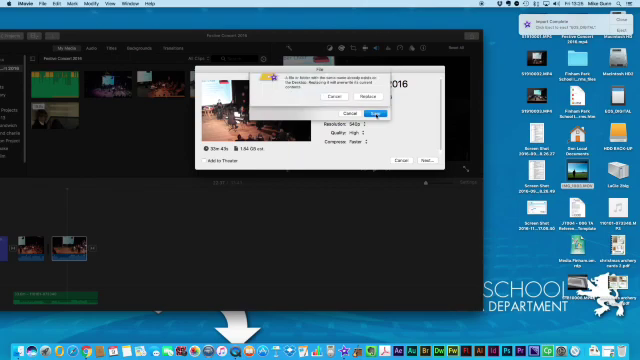